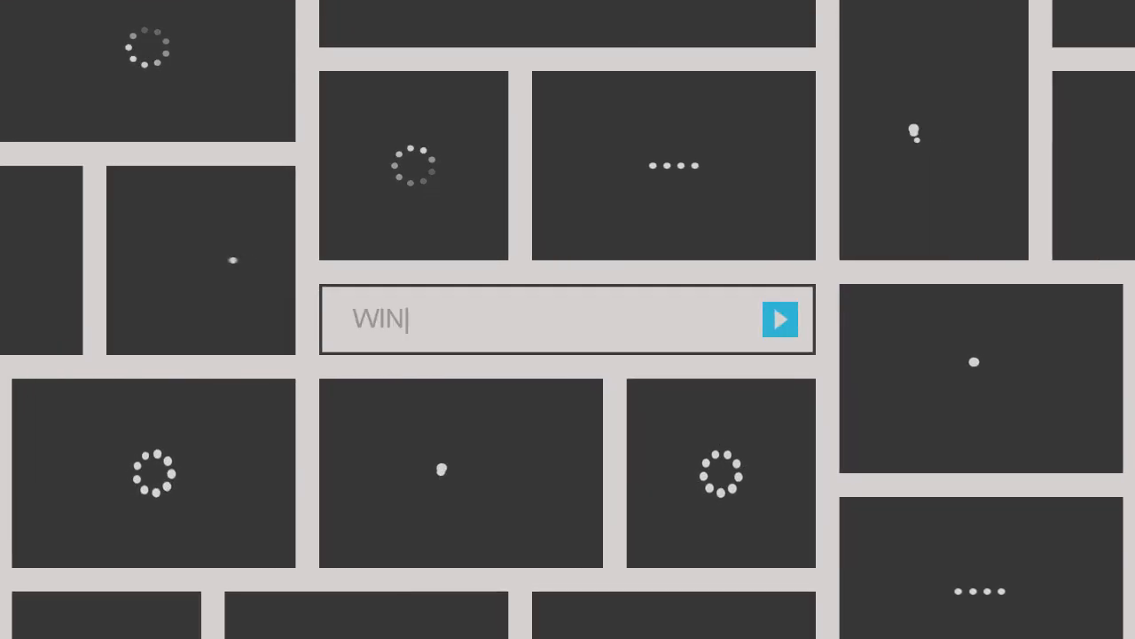
Step: Select This PC on the desktop and launch Computer Management from it
{"action": "left_click", "coordinate": [780, 319]}
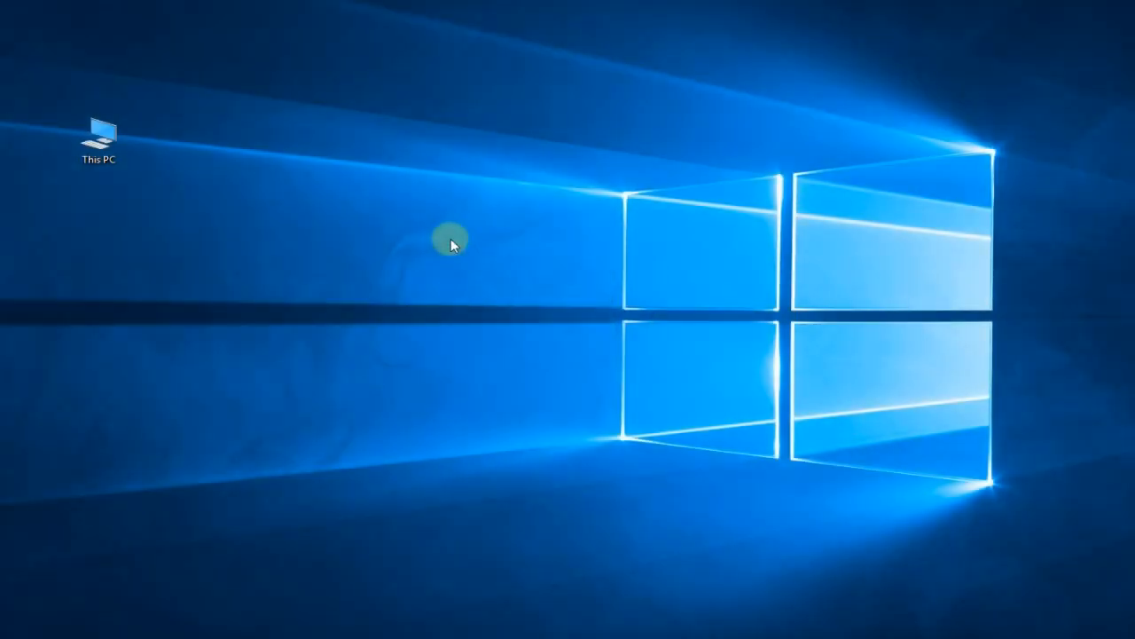
{"action": "left_click", "coordinate": [99, 133]}
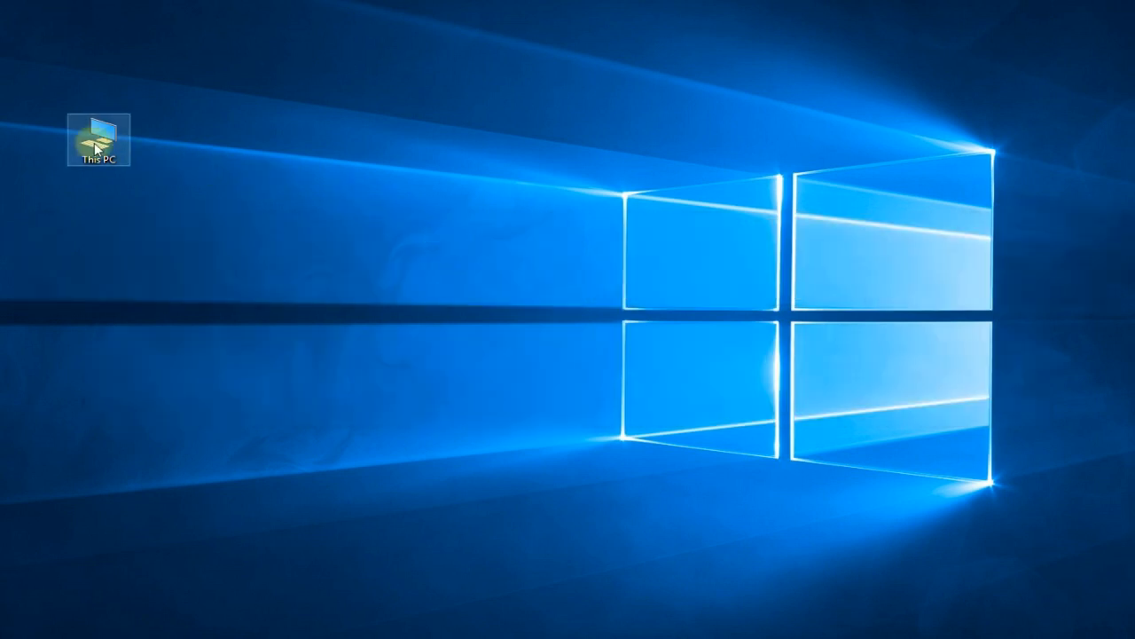
{"action": "double_click", "coordinate": [99, 137]}
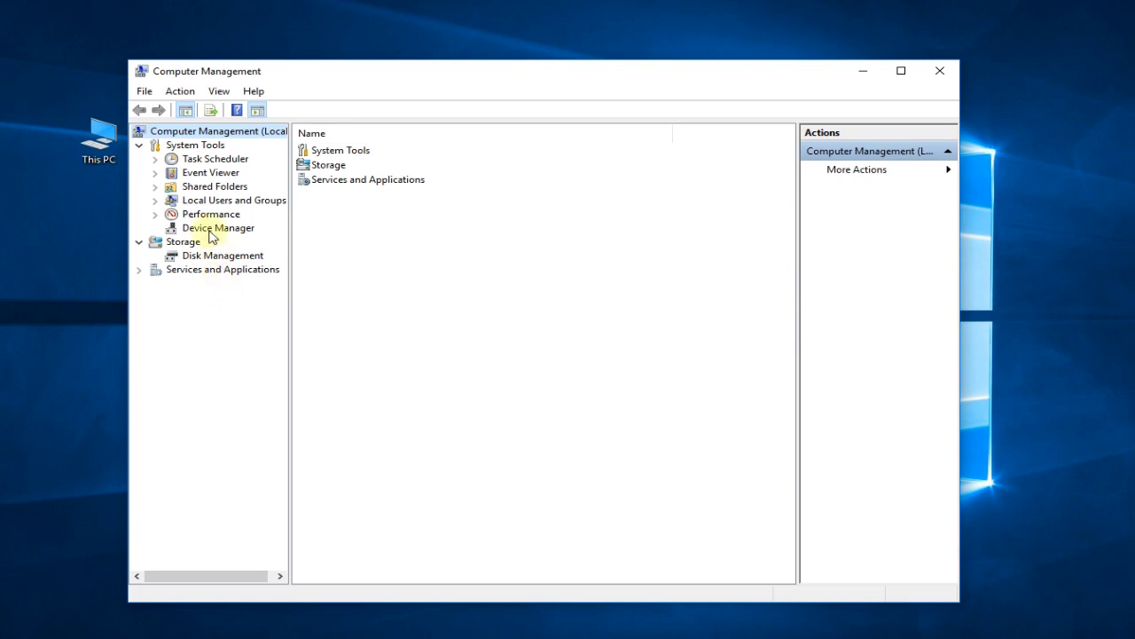
Step: Show Device Manager and expand Sound, video and game controllers to reveal the USB microphone
{"action": "left_click", "coordinate": [218, 227]}
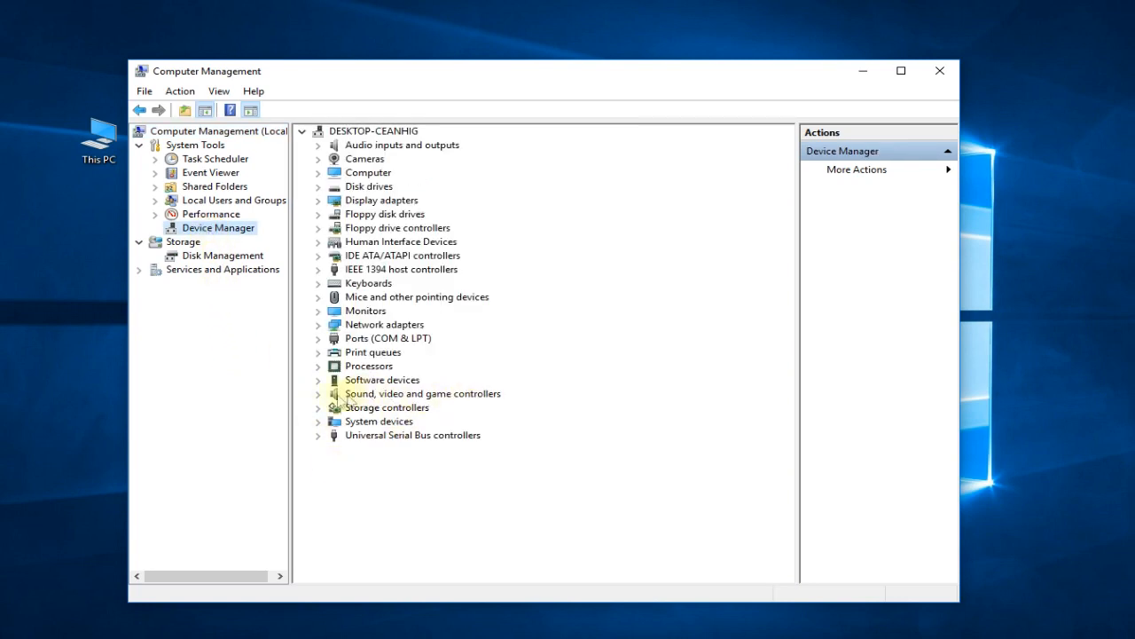
{"action": "left_click", "coordinate": [318, 393]}
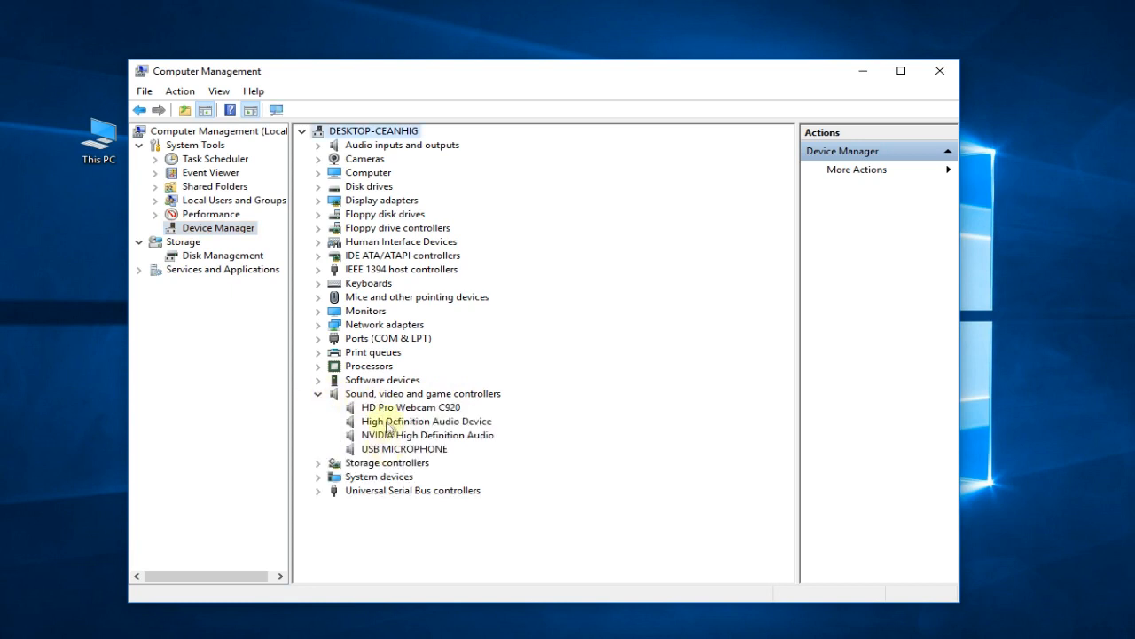
{"action": "mouse_move", "coordinate": [469, 465]}
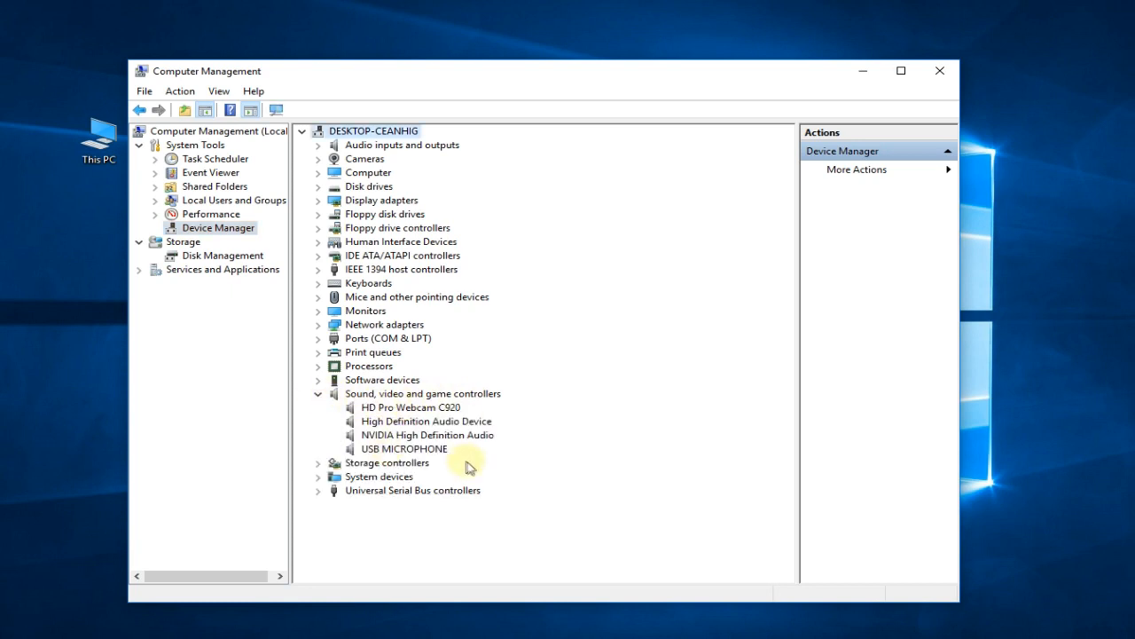
{"action": "mouse_move", "coordinate": [402, 417]}
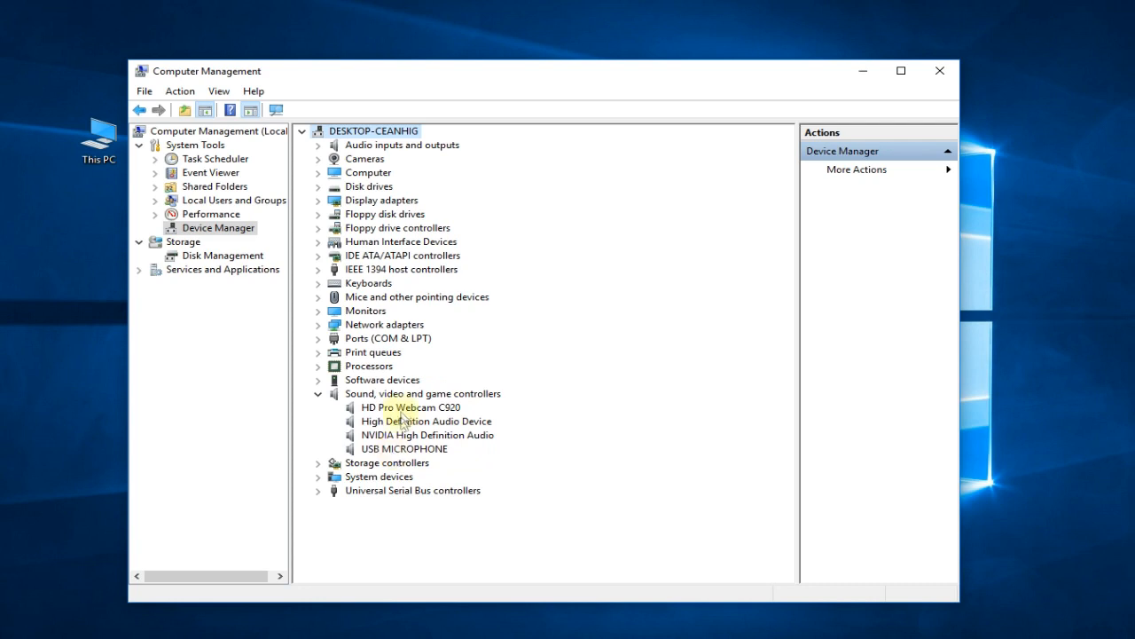
{"action": "mouse_move", "coordinate": [400, 448]}
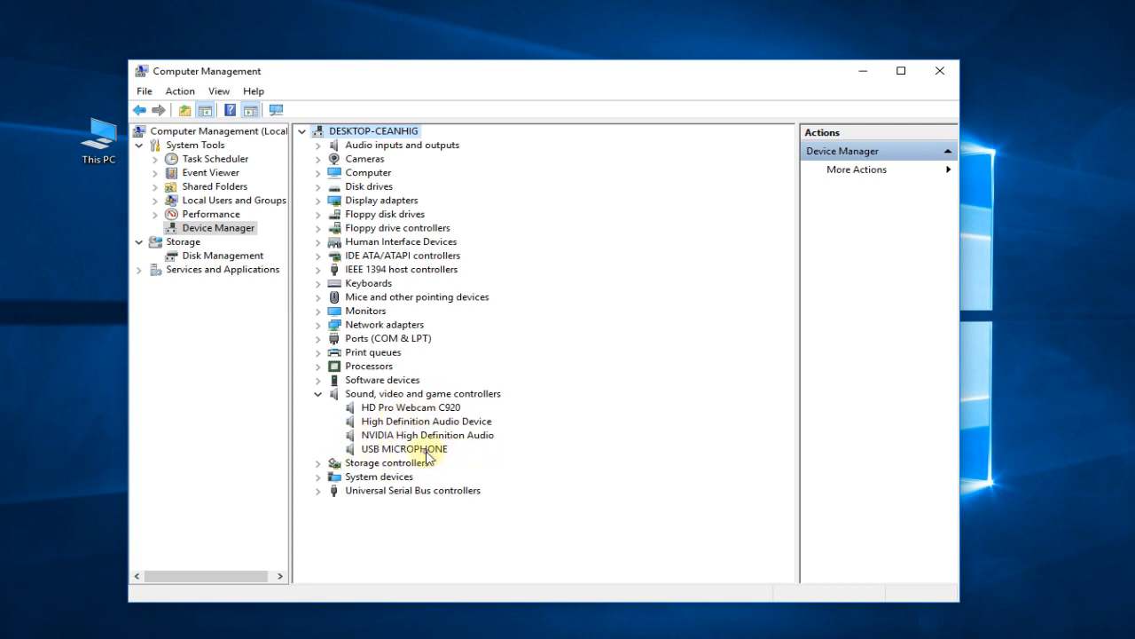
{"action": "double_click", "coordinate": [404, 448]}
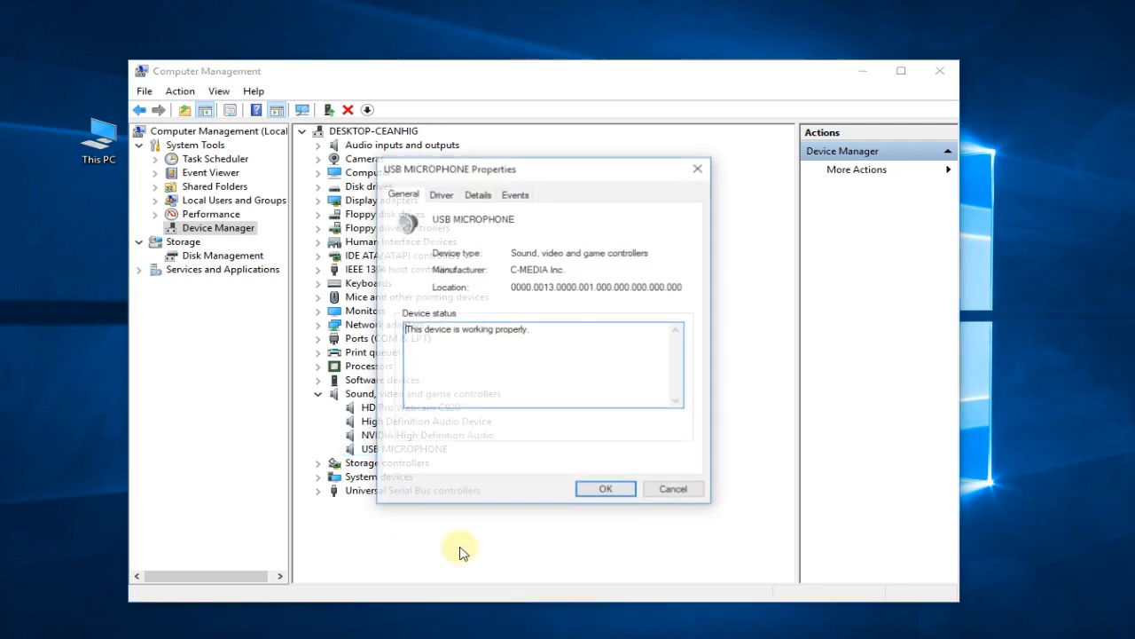
{"action": "left_click", "coordinate": [441, 194]}
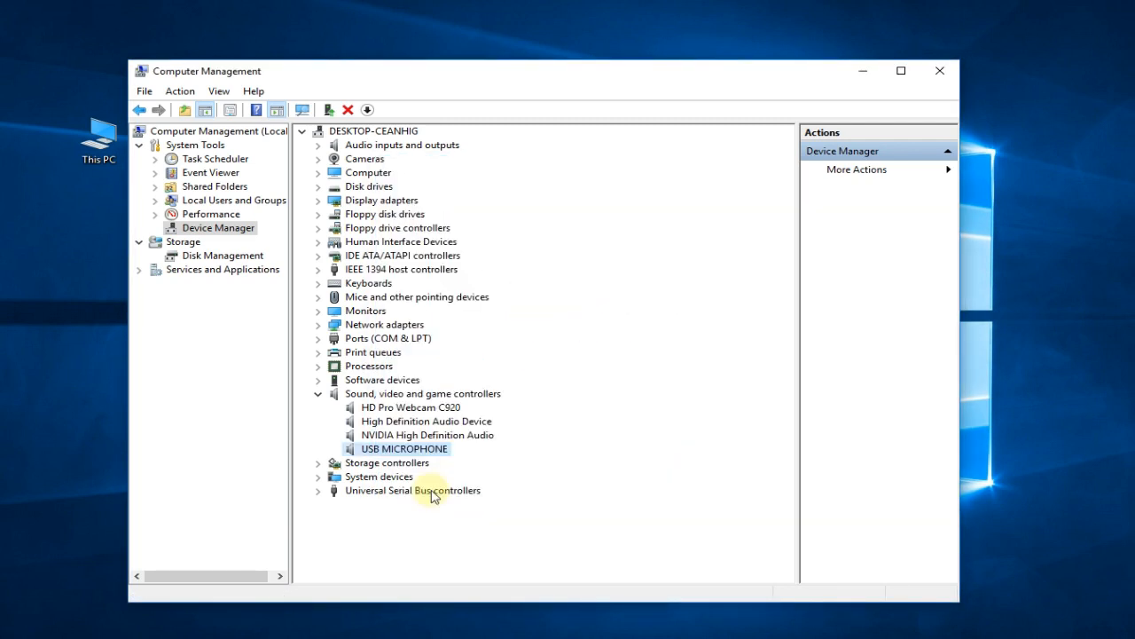
{"action": "mouse_move", "coordinate": [544, 453]}
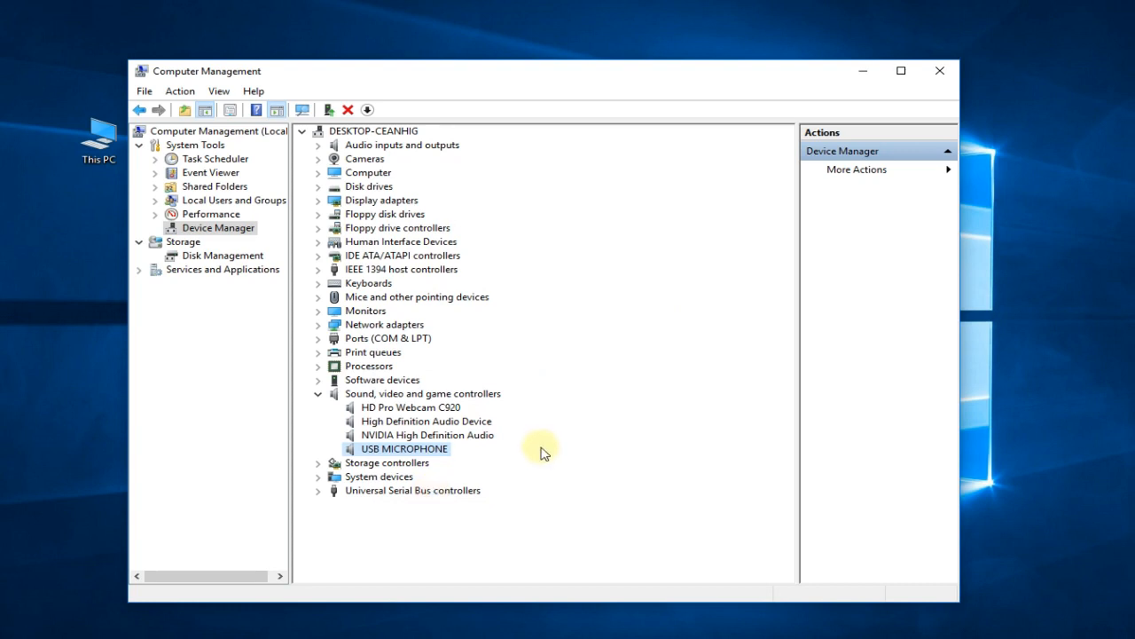
{"action": "mouse_move", "coordinate": [519, 457]}
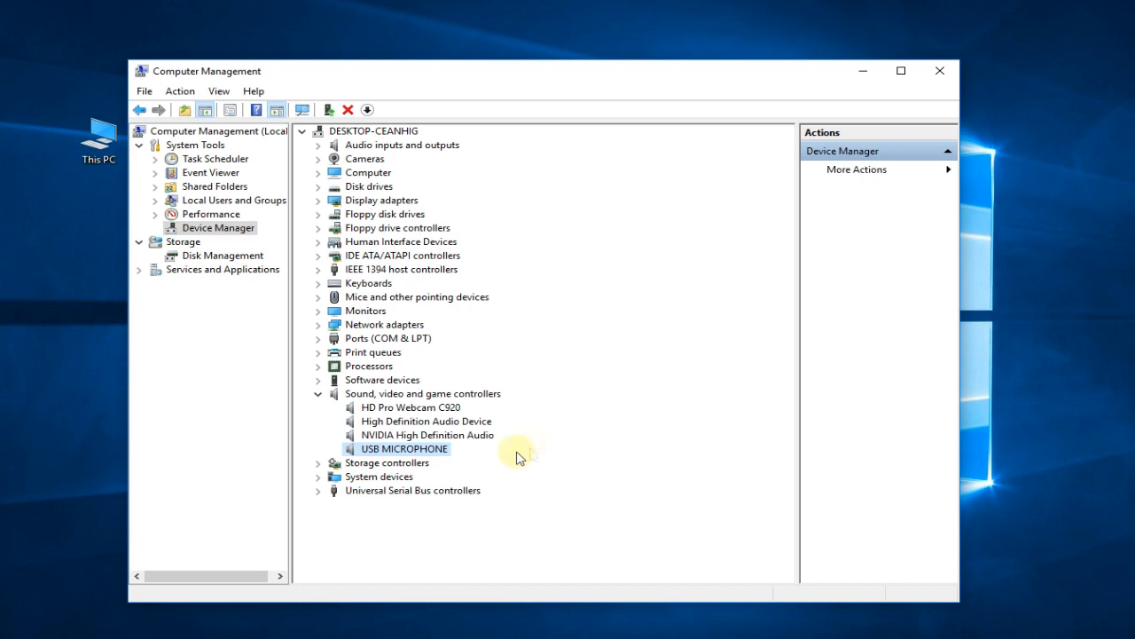
{"action": "right_click", "coordinate": [403, 448]}
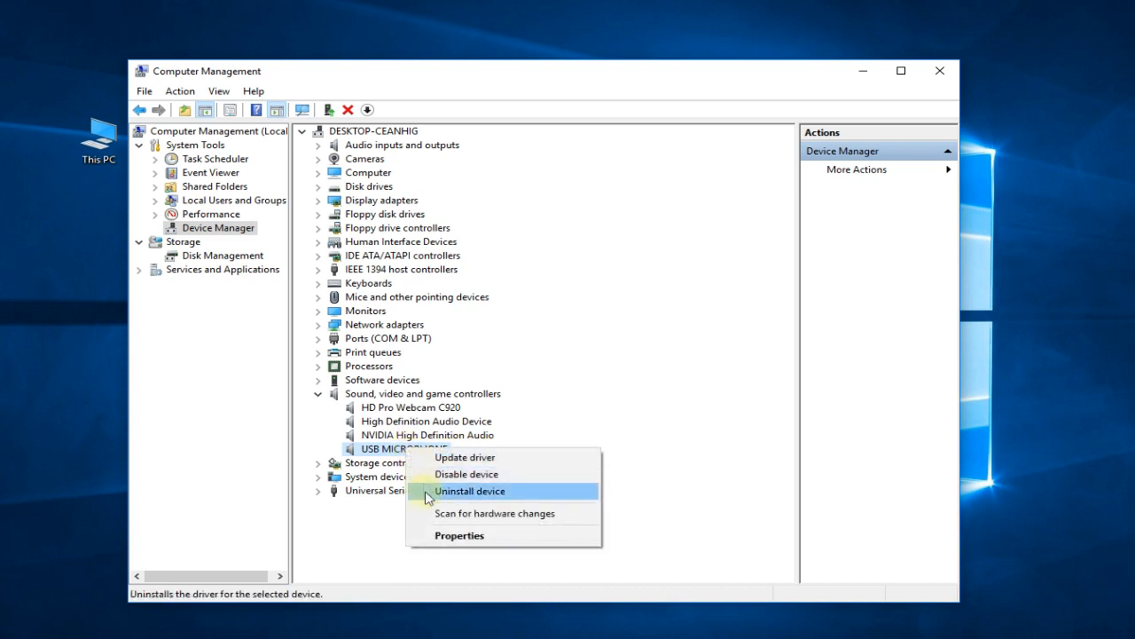
{"action": "mouse_move", "coordinate": [634, 502]}
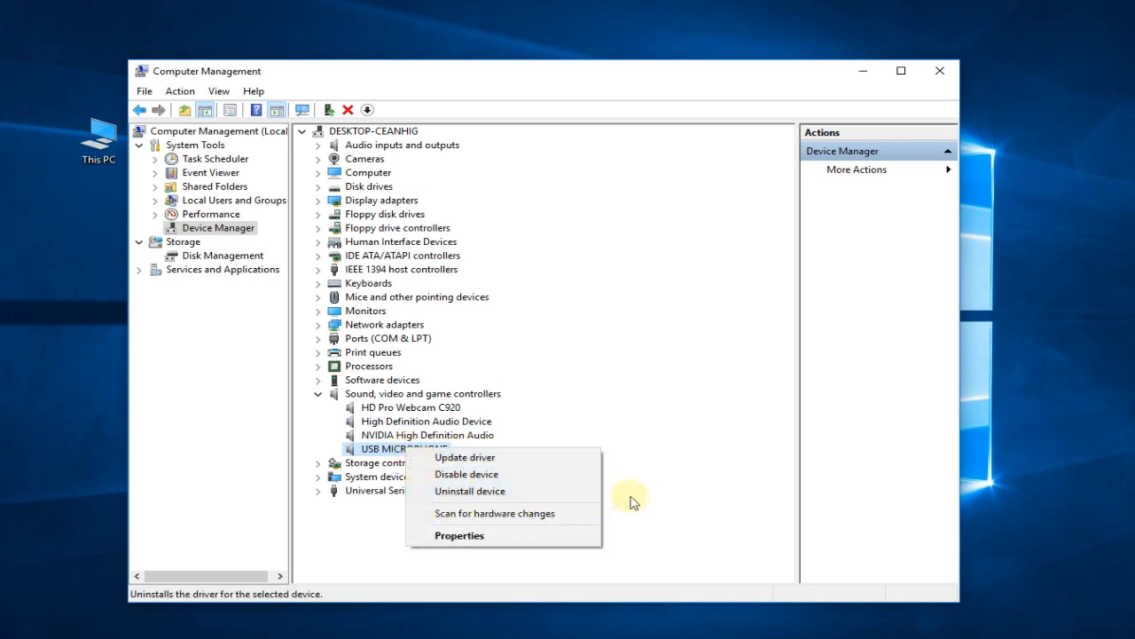
{"action": "left_click", "coordinate": [584, 473]}
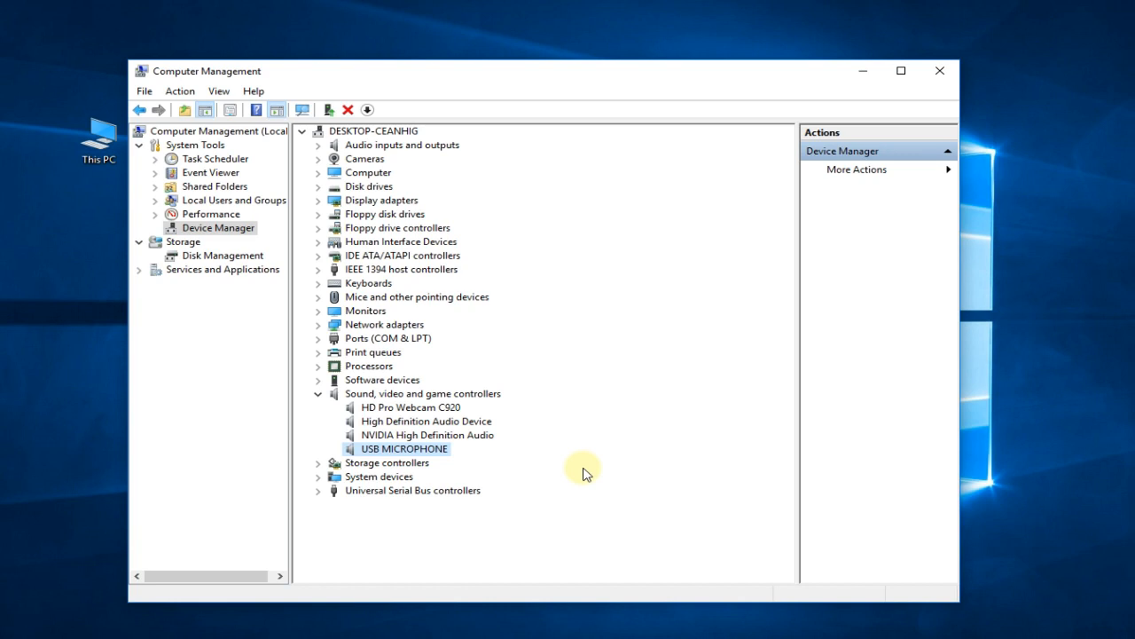
{"action": "mouse_move", "coordinate": [754, 131]}
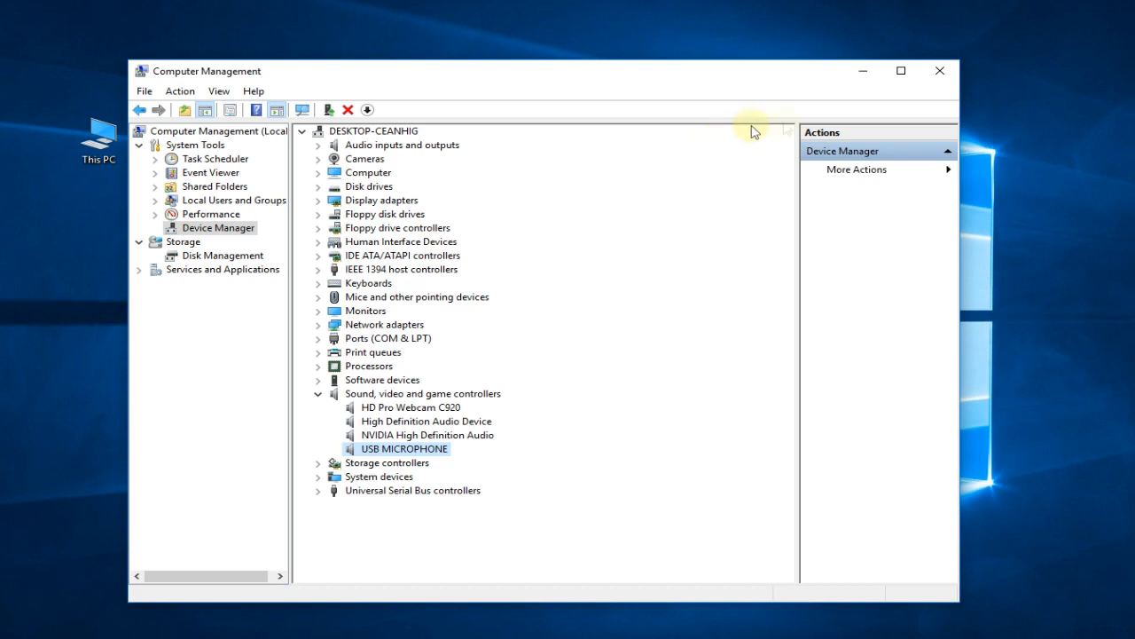
{"action": "left_click", "coordinate": [939, 70]}
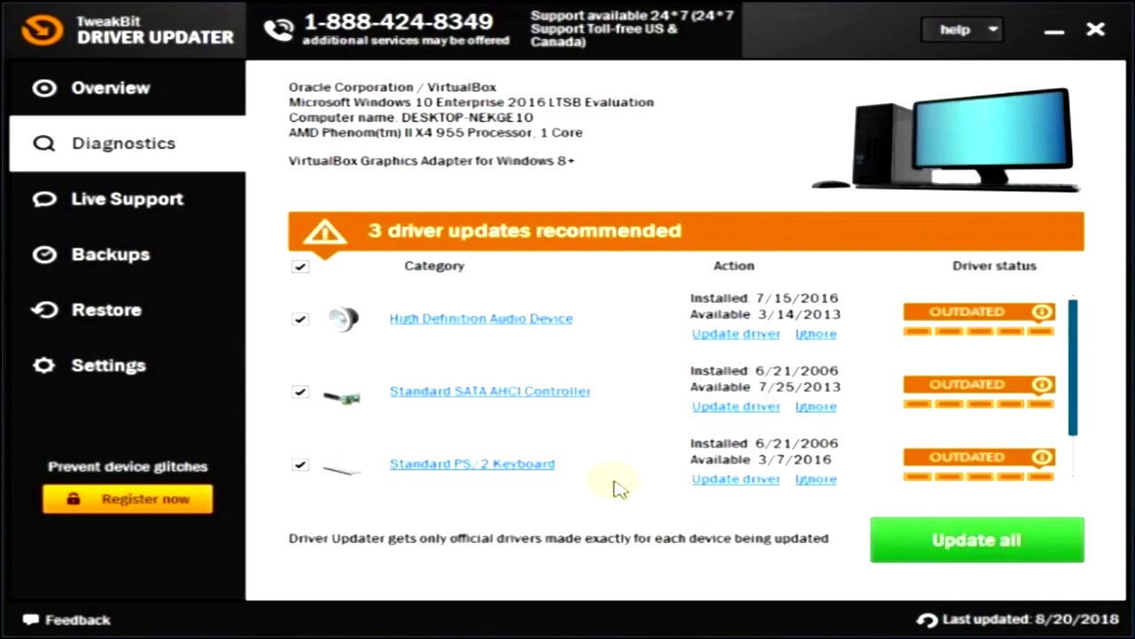
Step: Leave TweakBit Driver Updater for the YouTube video's comments section
{"action": "left_click", "coordinate": [1097, 29]}
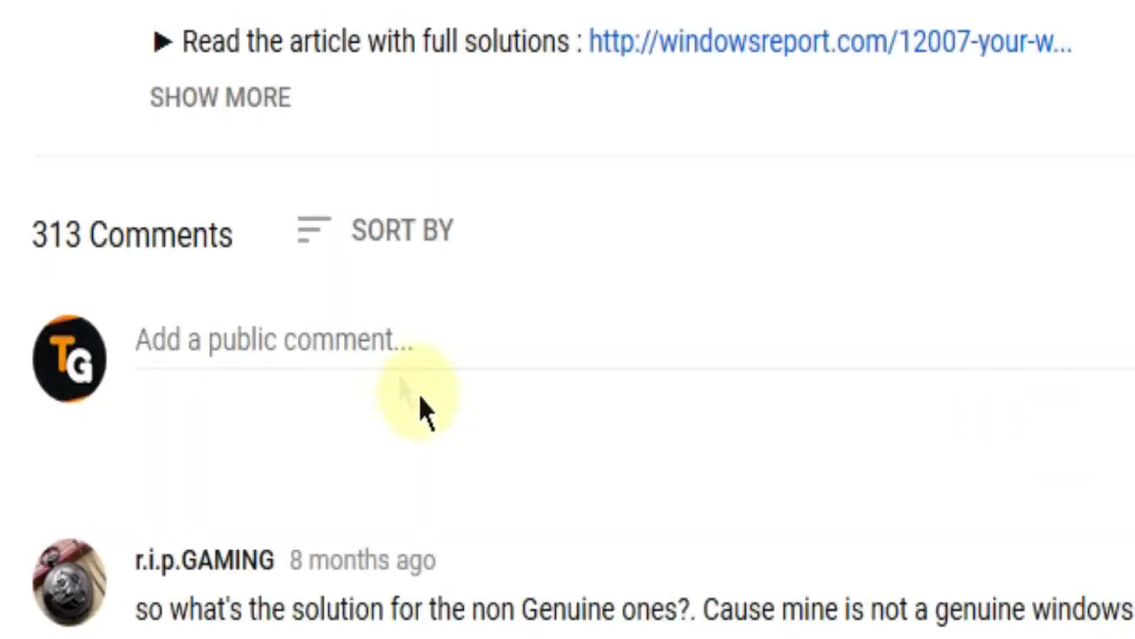
Step: Begin a public YouTube comment by entering "I h"
{"action": "type", "text": "I h"}
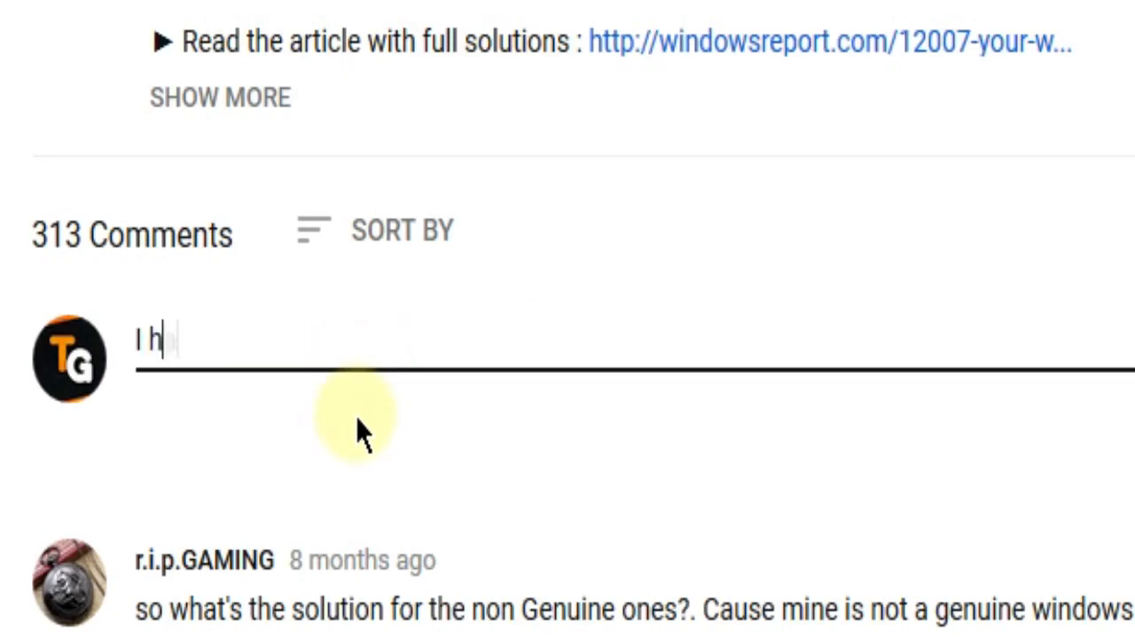